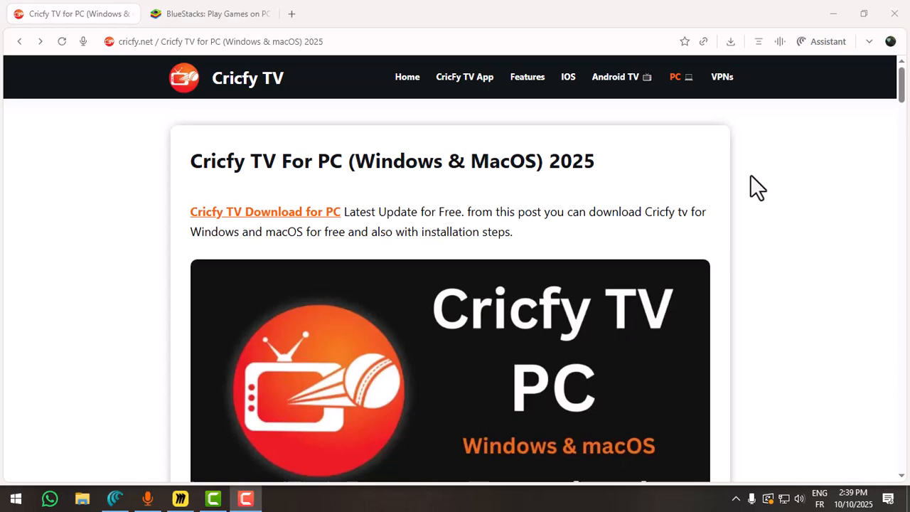
# - Skim the Cricfy TV for PC article, view the BlueStacks emulator site, and return to the article
pyautogui.scroll(-3)
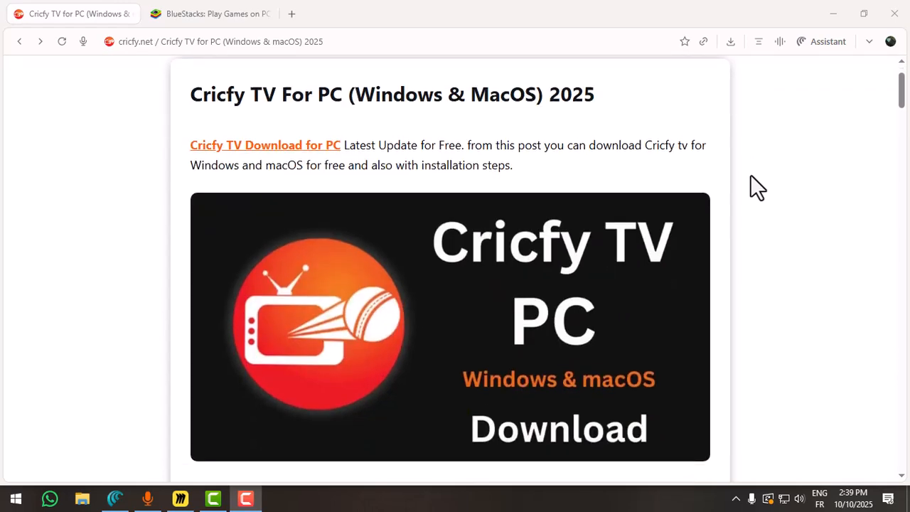
pyautogui.scroll(-3)
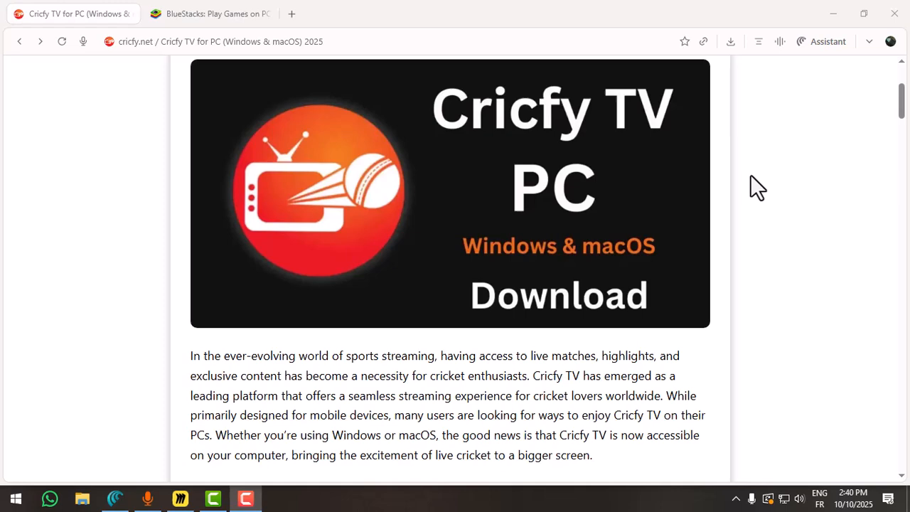
pyautogui.scroll(-3)
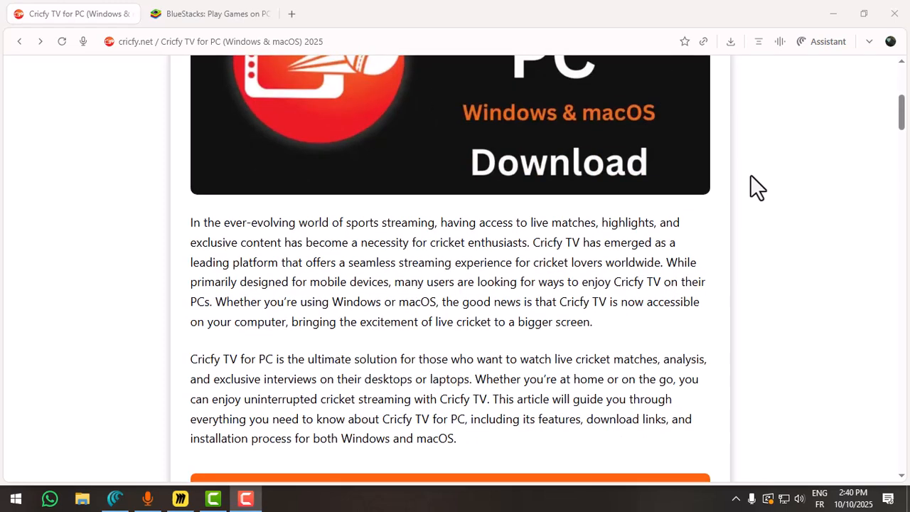
pyautogui.scroll(-3)
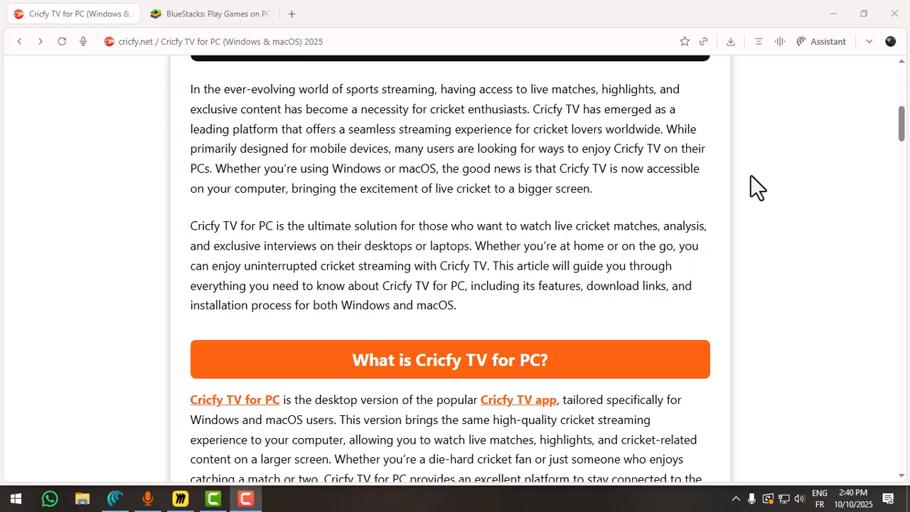
pyautogui.scroll(-3)
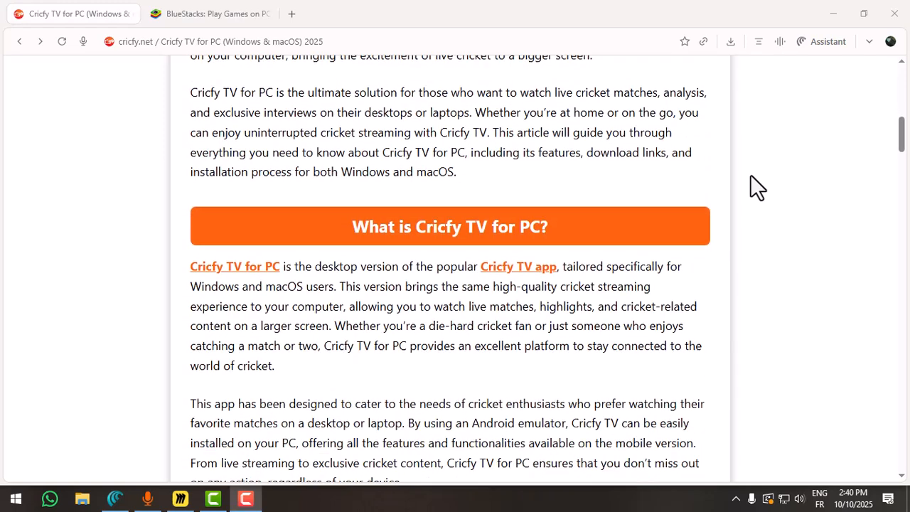
pyautogui.scroll(3)
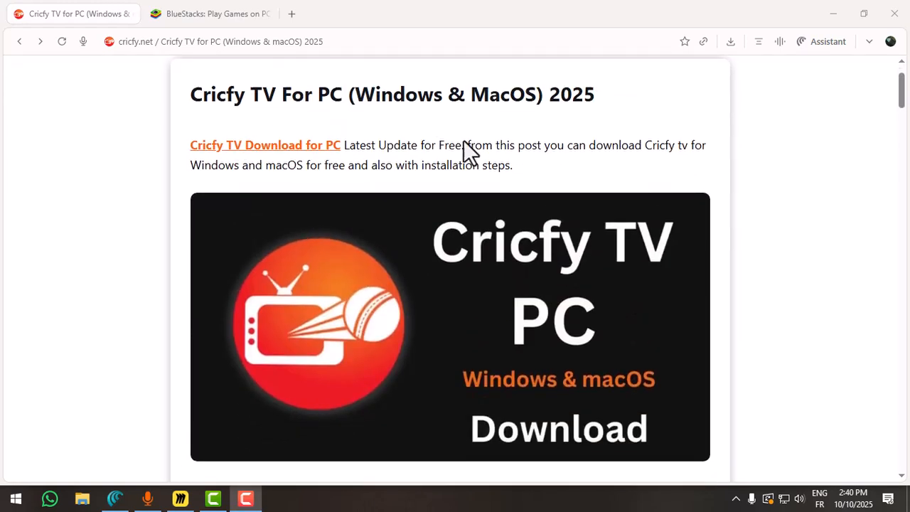
pyautogui.moveTo(134, 44)
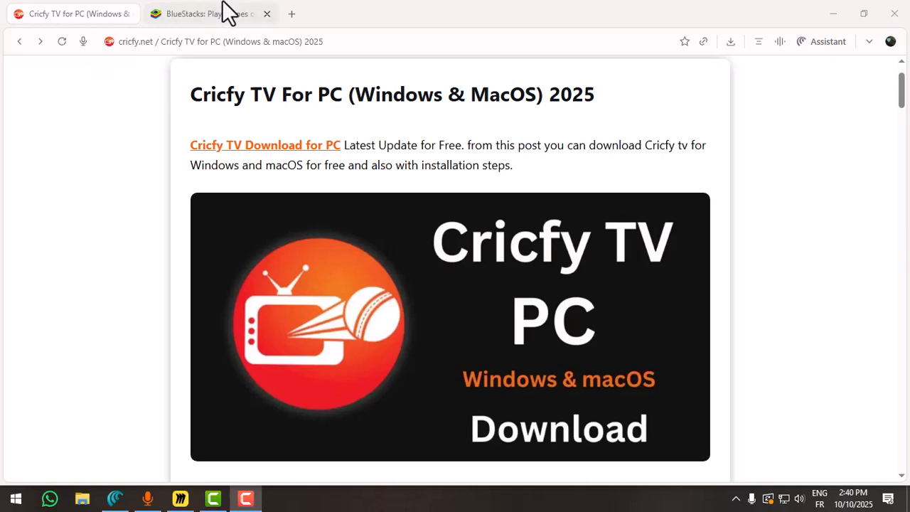
pyautogui.click(207, 14)
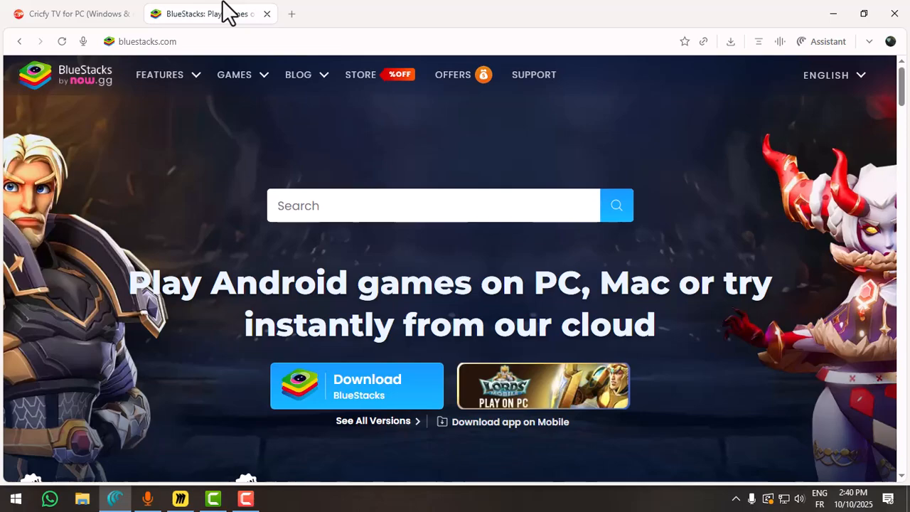
pyautogui.click(78, 14)
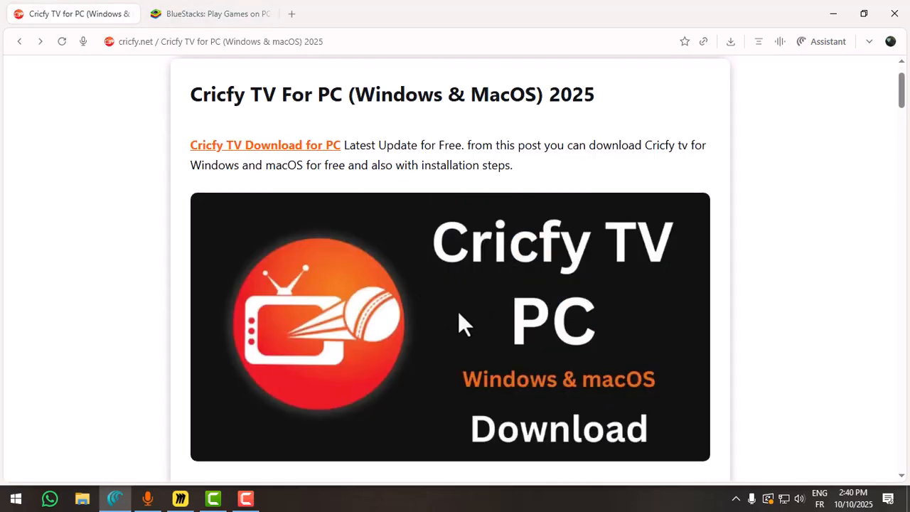
# - Follow the 'CRICFy TV for Windows' link to the Cricfy TV PC version download page
pyautogui.scroll(-3)
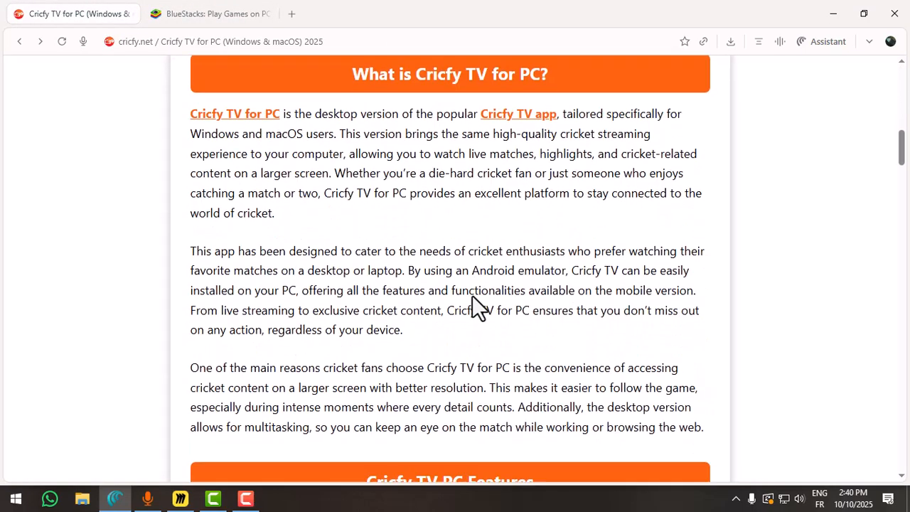
pyautogui.scroll(-3)
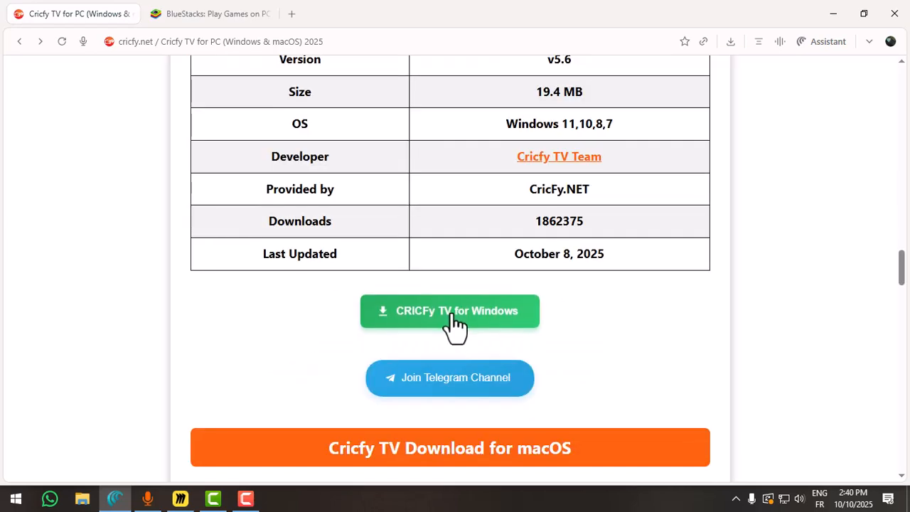
pyautogui.click(450, 310)
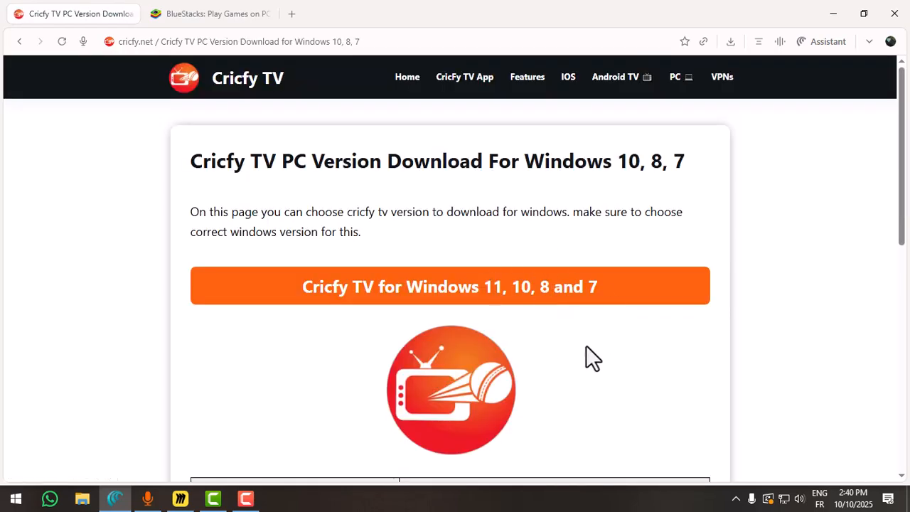
pyautogui.scroll(-3)
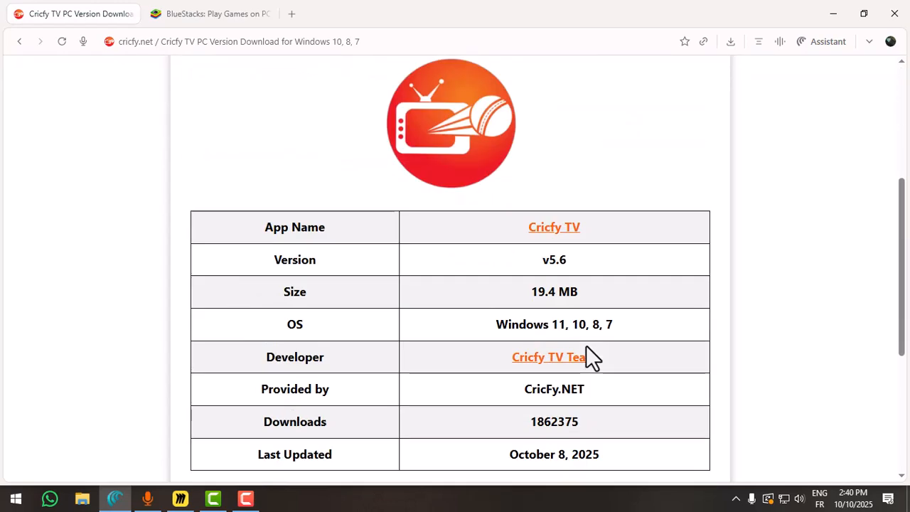
pyautogui.scroll(-3)
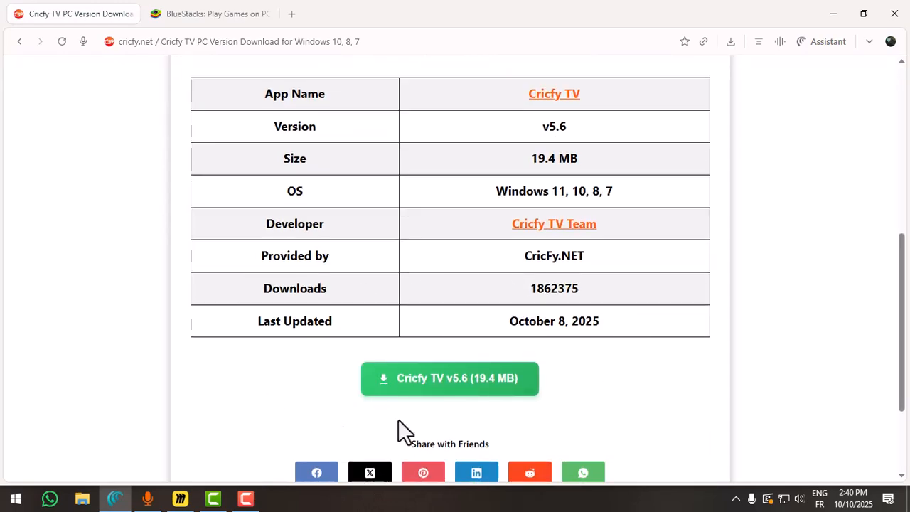
pyautogui.moveTo(523, 348)
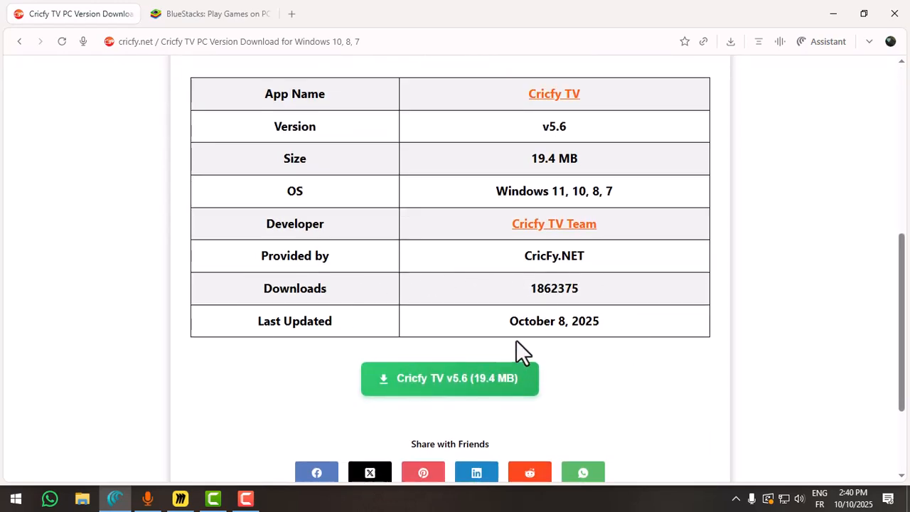